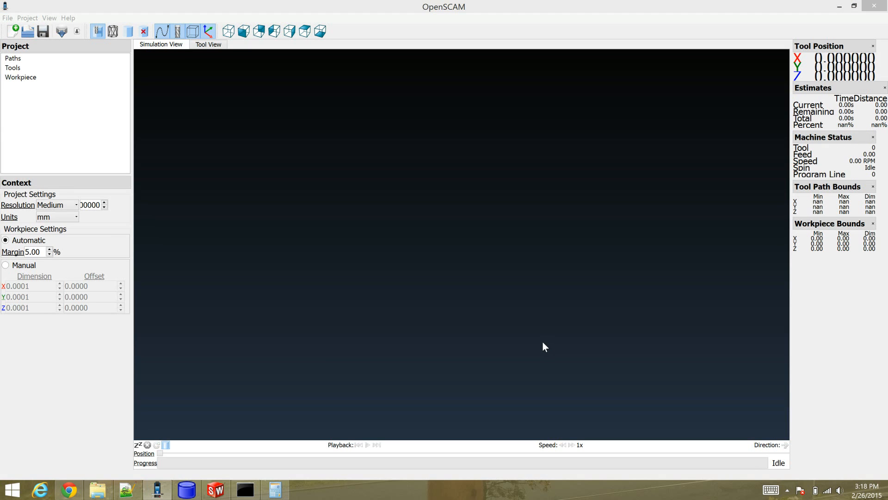
pyautogui.moveTo(548, 346)
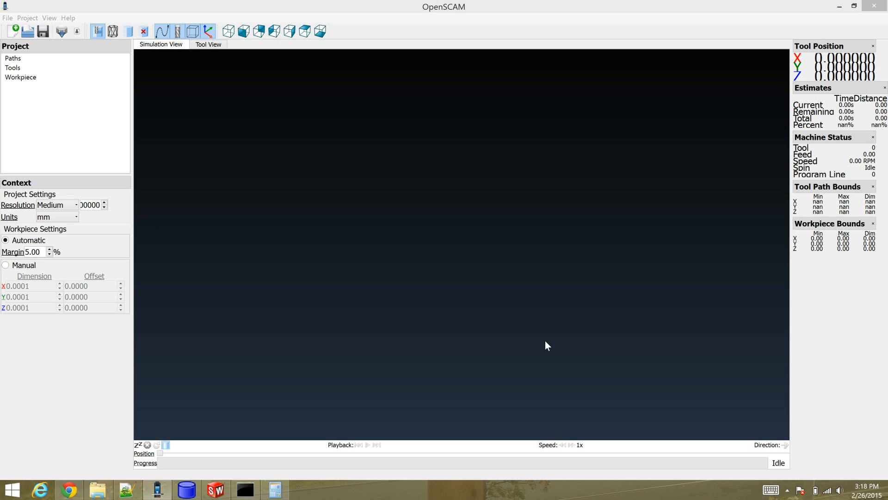
pyautogui.moveTo(337, 384)
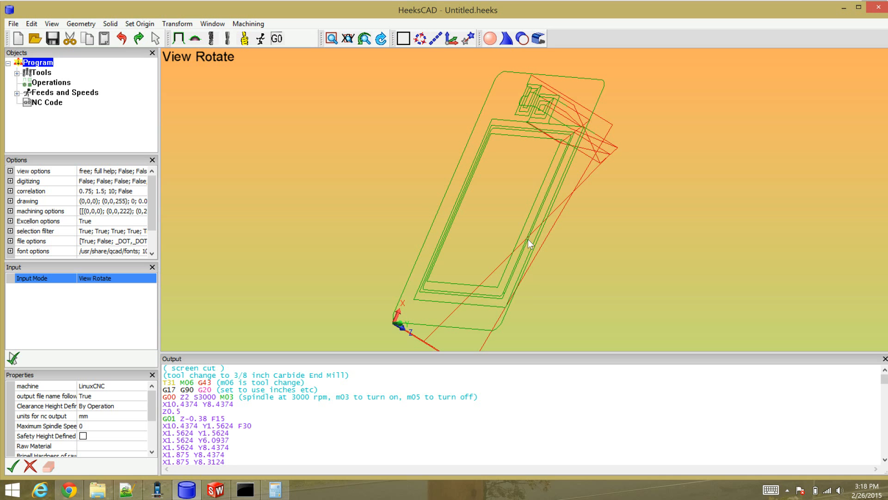
# Orbit HeeksCAD's view of the screen-cut toolpath, then bring OpenSCAM to the front.
pyautogui.moveTo(530, 244); pyautogui.dragTo(555, 243)
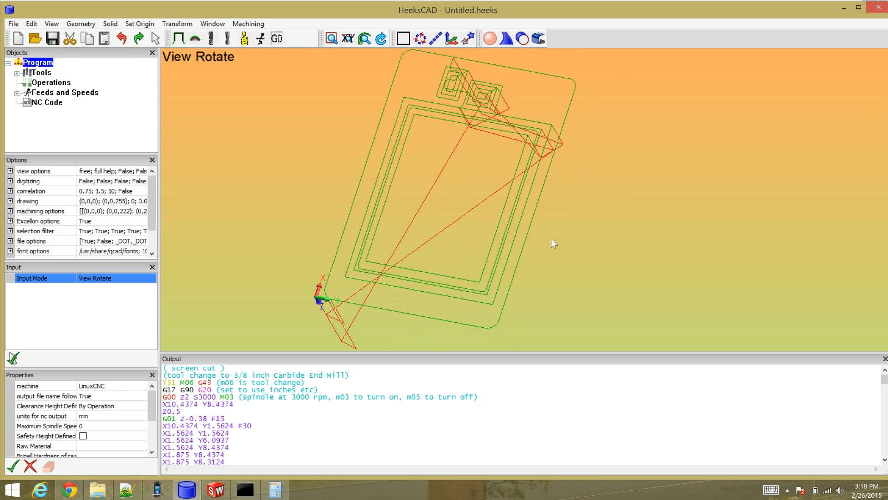
pyautogui.moveTo(554, 244); pyautogui.dragTo(316, 346)
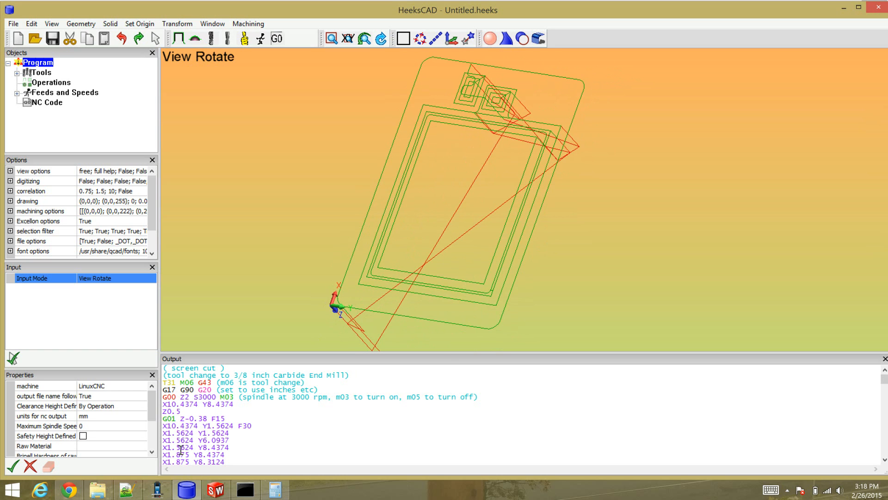
pyautogui.click(160, 489)
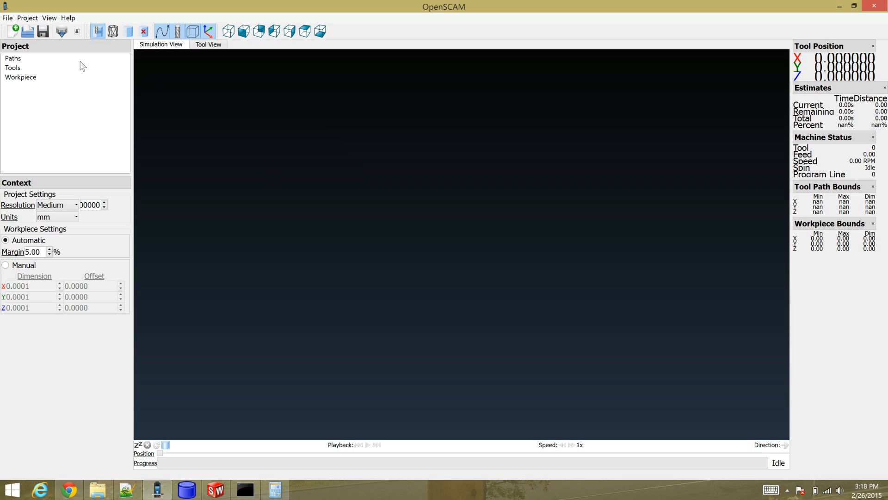
# Add the touchpadV22_all_in_one.xml toolpath file to the project's Paths.
pyautogui.click(14, 58)
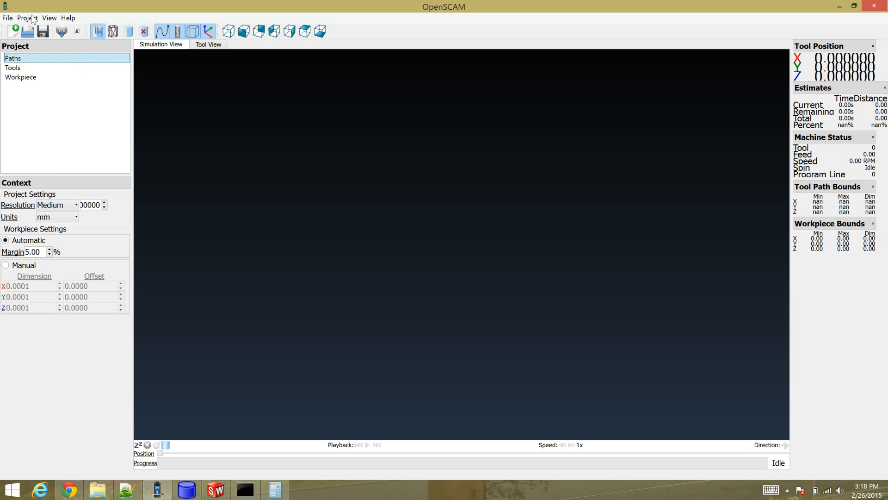
pyautogui.click(28, 17)
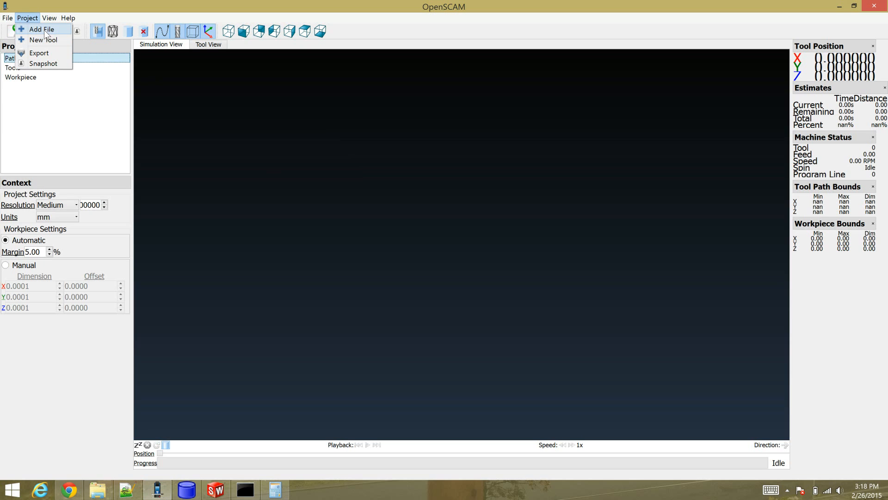
pyautogui.click(42, 28)
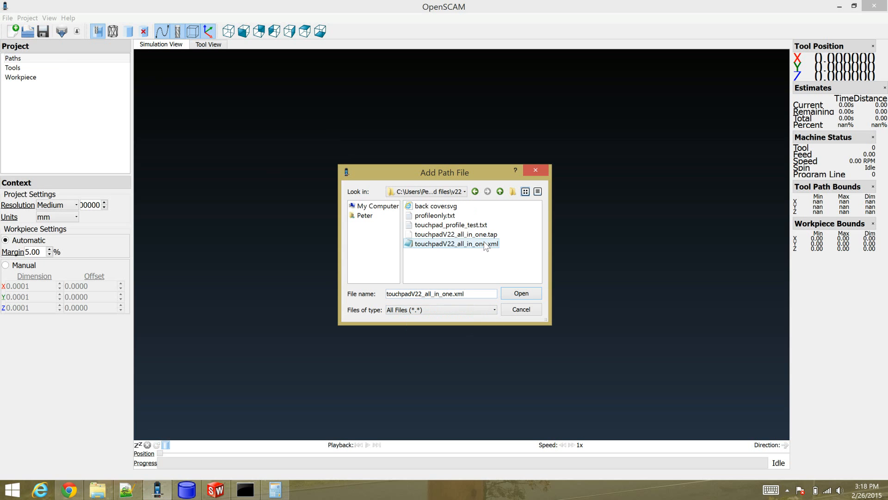
pyautogui.click(521, 293)
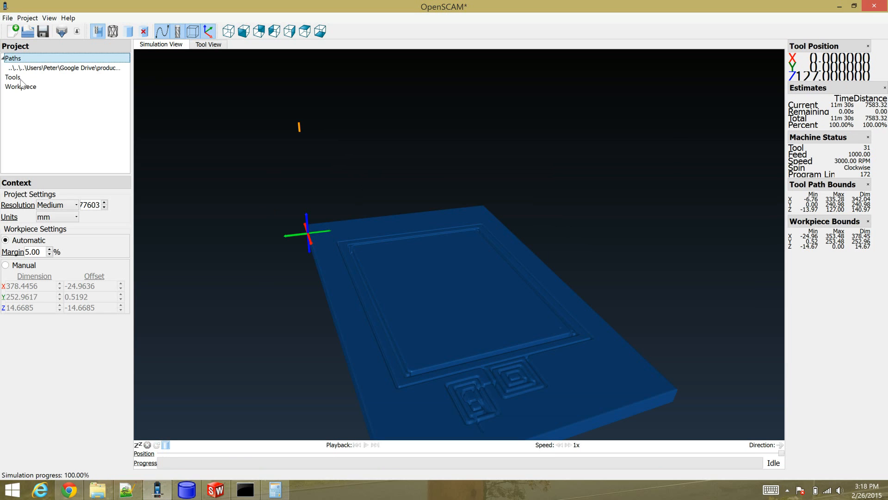
pyautogui.moveTo(461, 320)
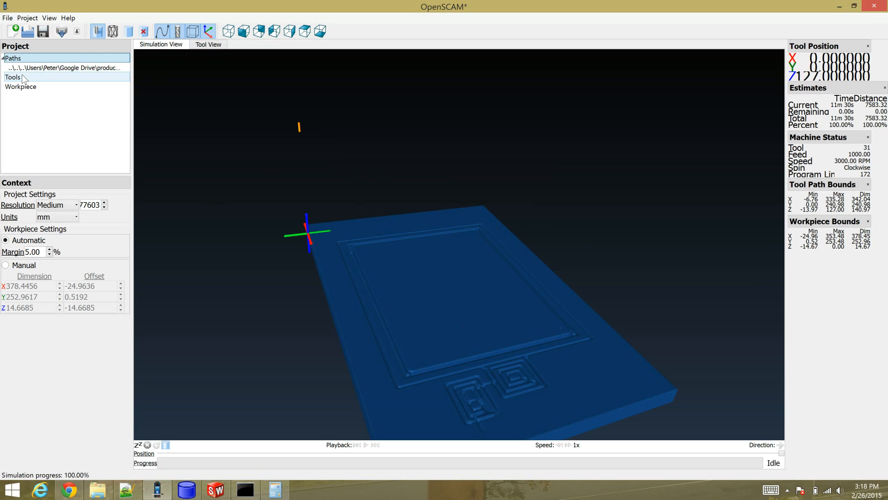
# Describe tool 1 as a 3/8 end mill: inch units, length 1, diameter 0.375.
pyautogui.click(29, 18)
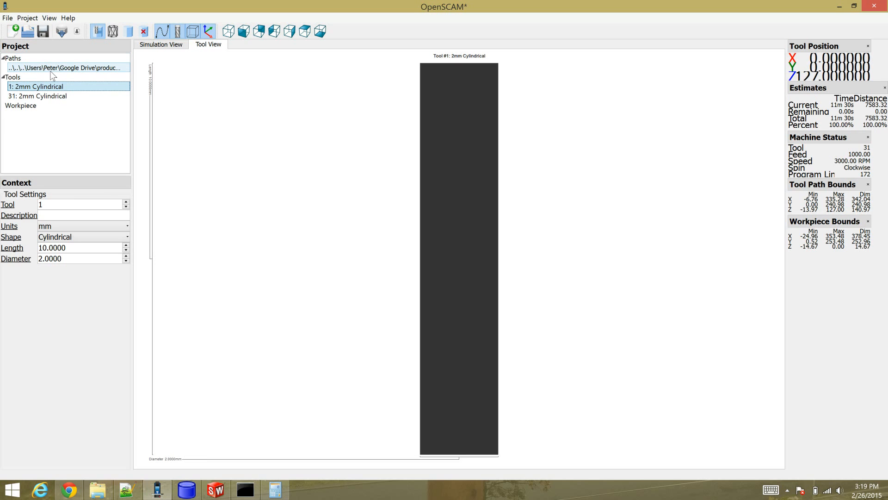
pyautogui.moveTo(60, 68)
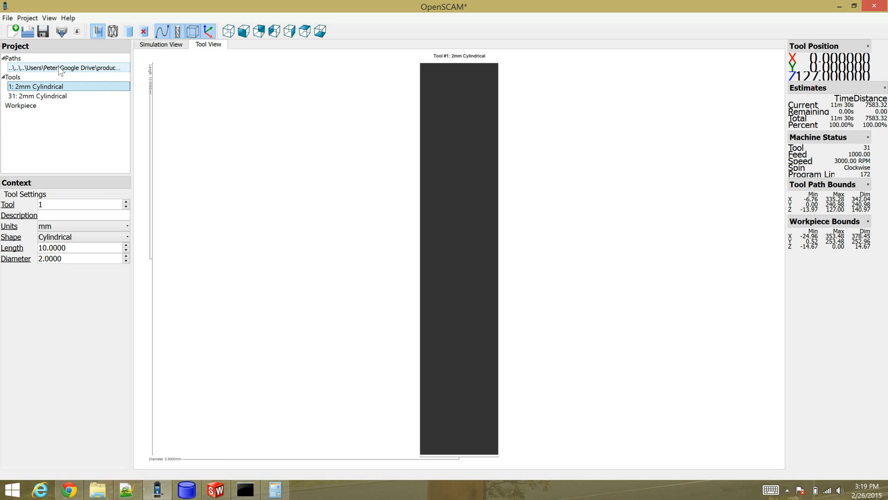
pyautogui.click(38, 96)
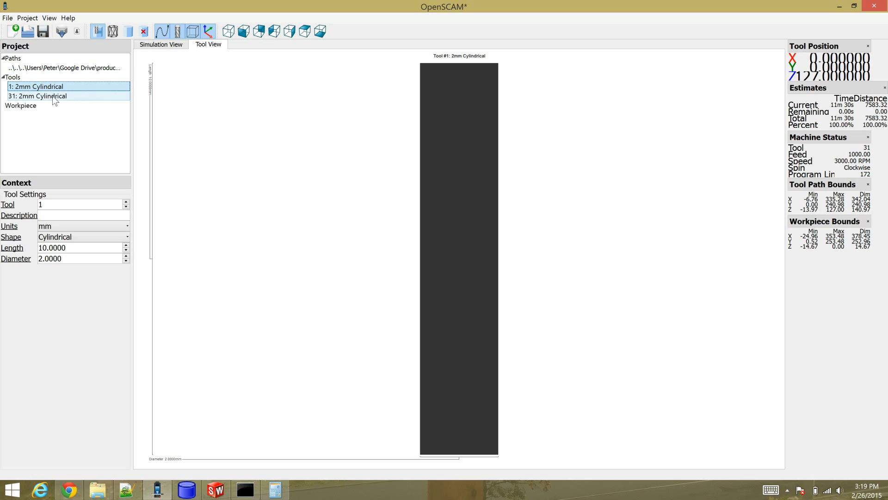
pyautogui.click(35, 86)
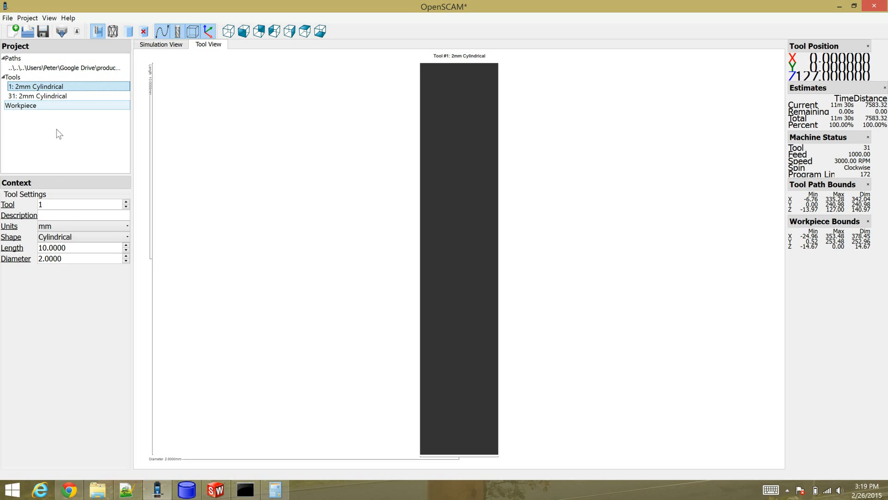
pyautogui.click(66, 216)
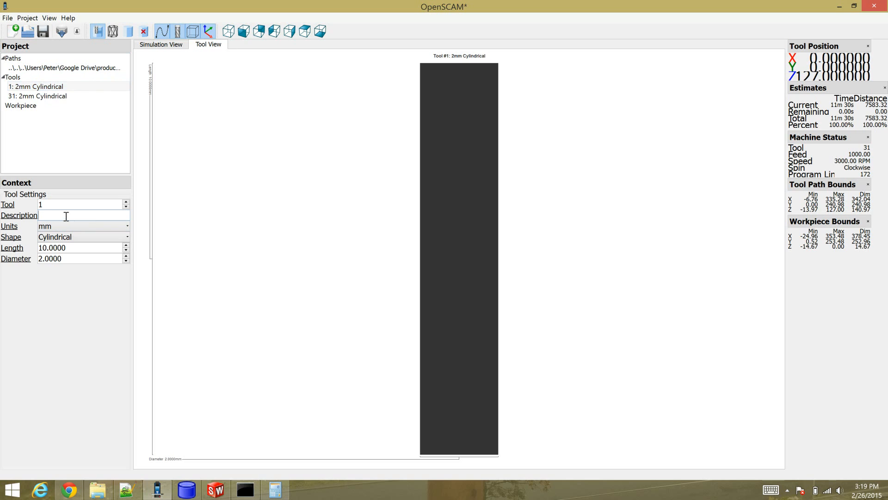
pyautogui.write('3/8 end mill')
pyautogui.click(83, 258)
pyautogui.write('0.3750')
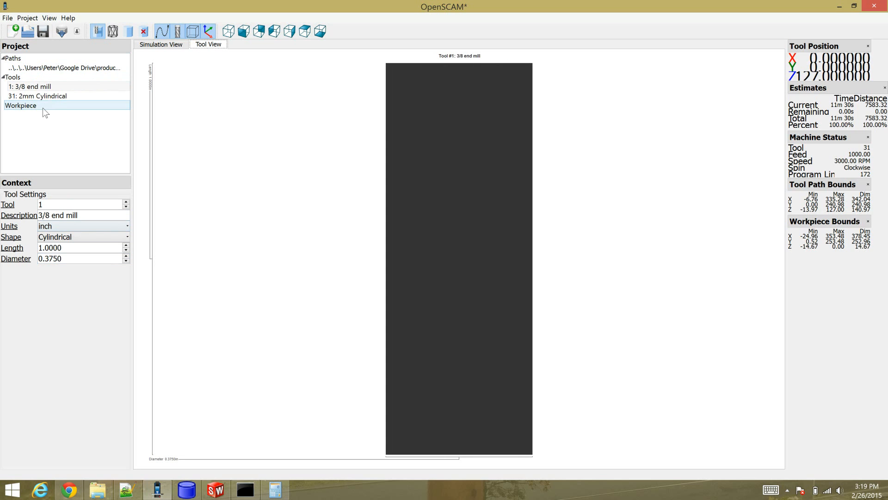
# Set tool 31 to a 3/8 end mill in inches, length 1, diameter 0.375.
pyautogui.click(37, 96)
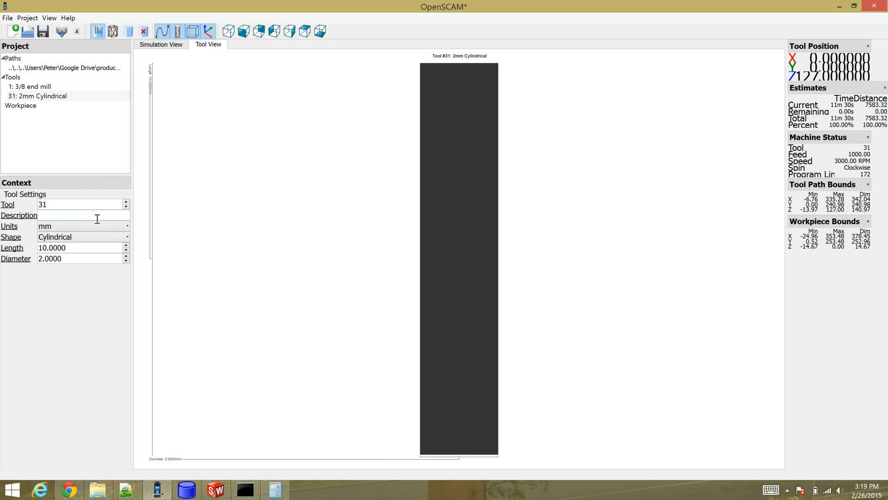
pyautogui.write('3/8 end mill also')
pyautogui.write('.')
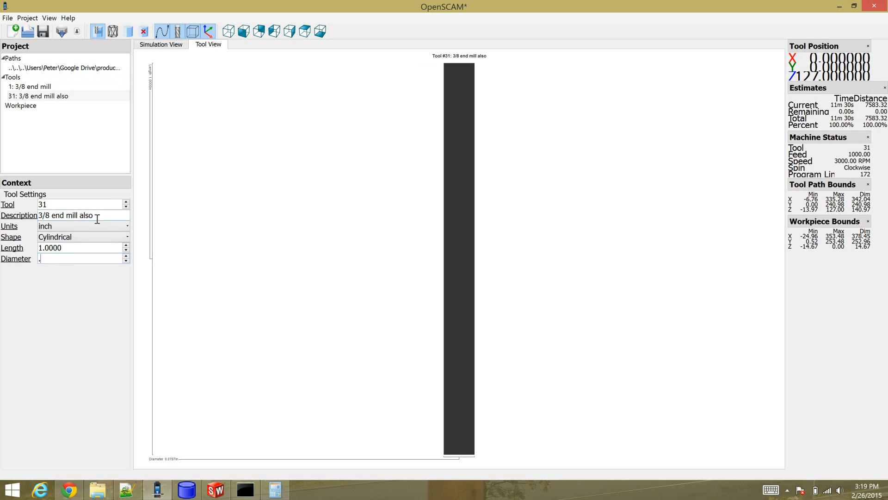
pyautogui.write('375')
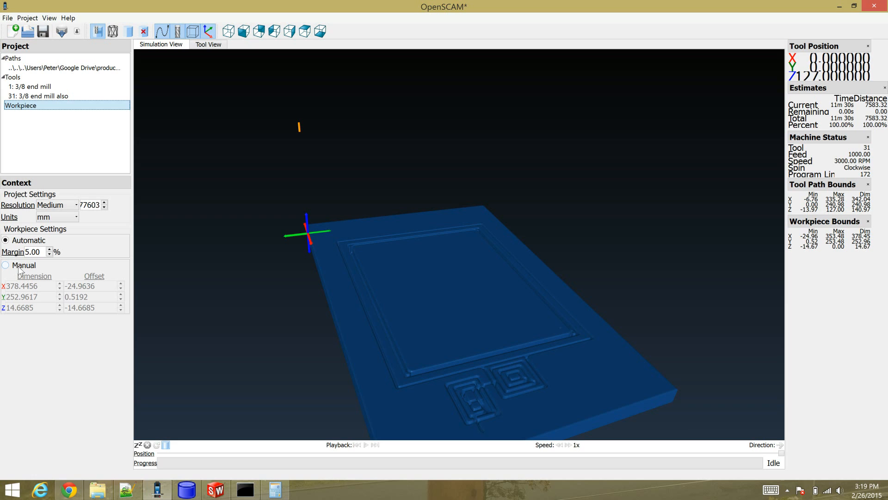
# Make the workpiece manual: inch units, High resolution, dimensions 15 × 10 × 0.5.
pyautogui.click(6, 265)
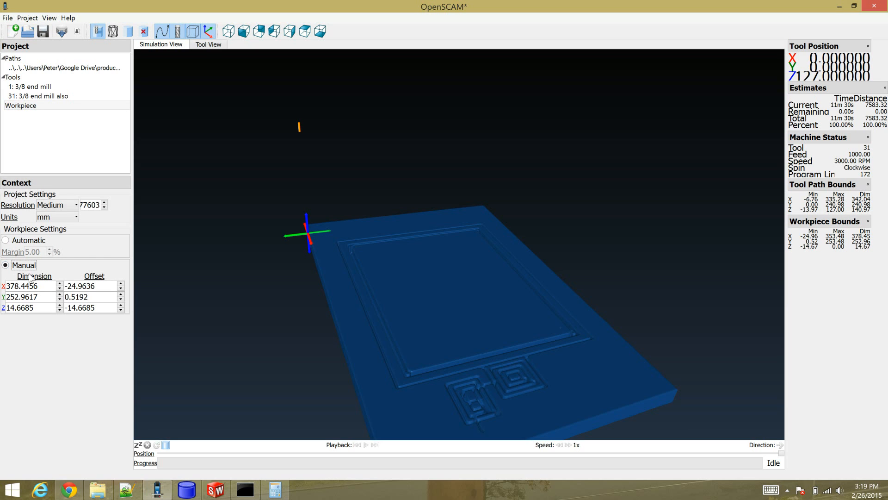
pyautogui.moveTo(52, 268)
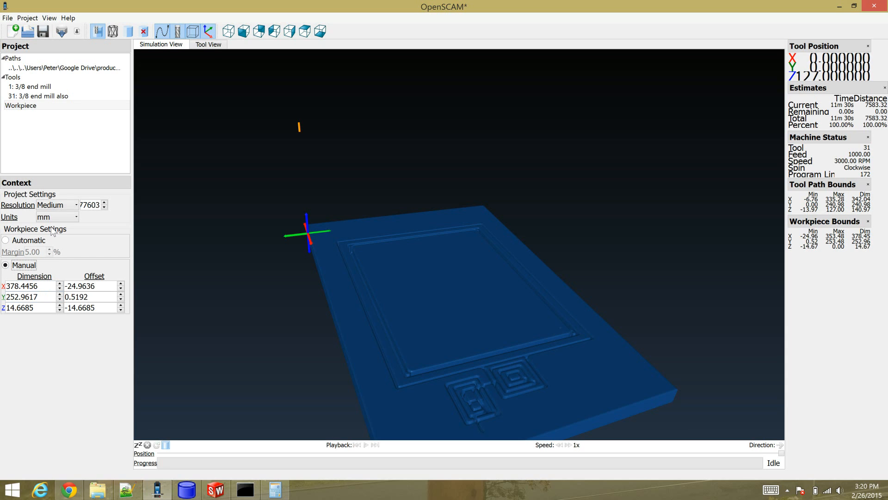
pyautogui.click(55, 217)
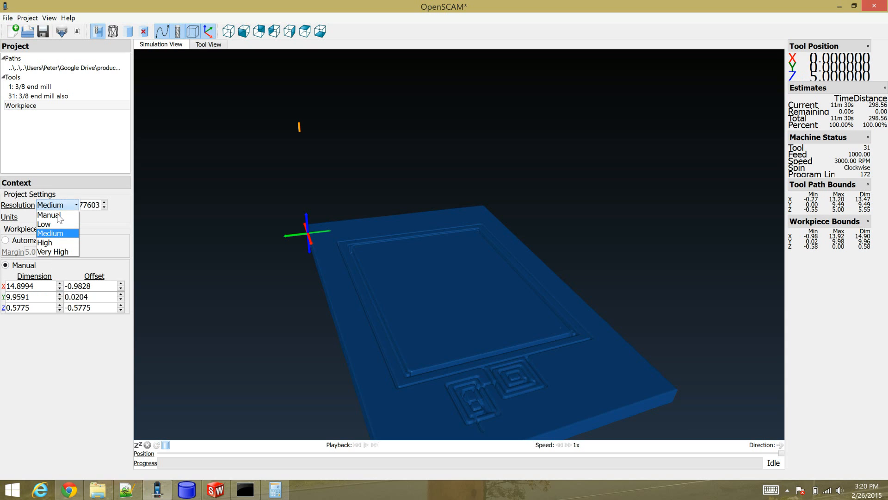
pyautogui.click(48, 242)
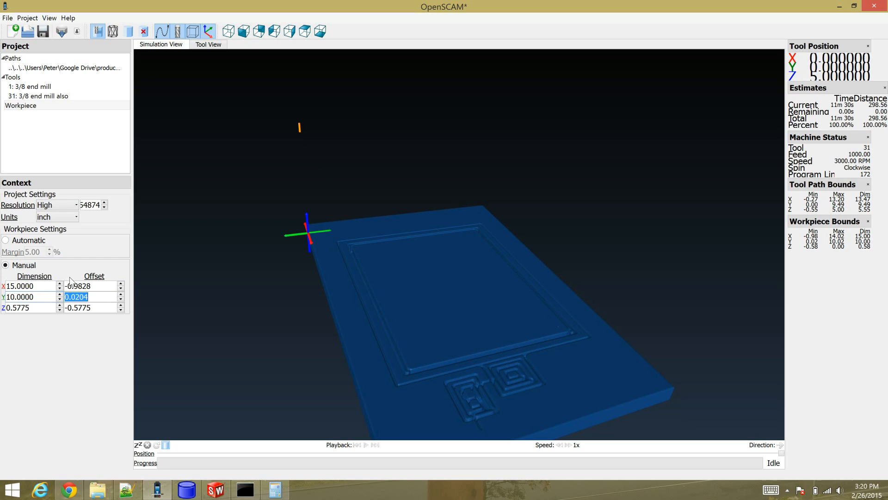
pyautogui.click(28, 308)
pyautogui.write('0.5000')
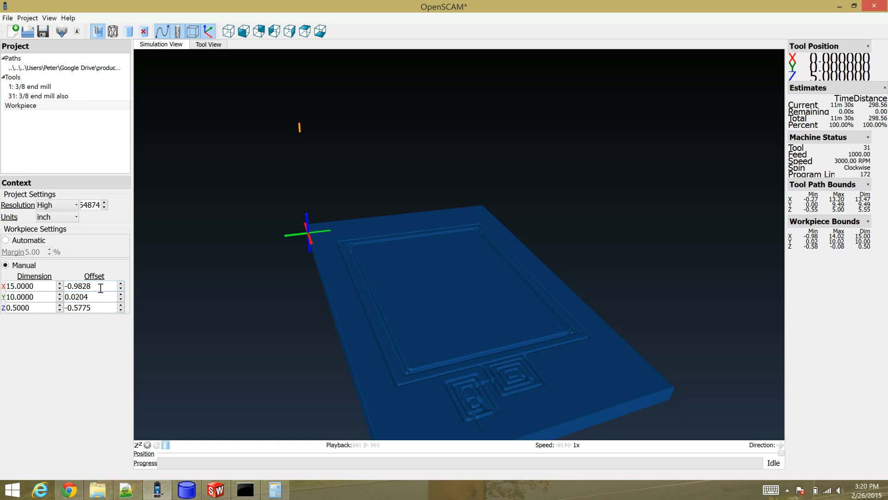
# Enter workpiece offsets X -1.0000, Y -0.5000, Z -0.5000.
pyautogui.tripleClick(88, 286)
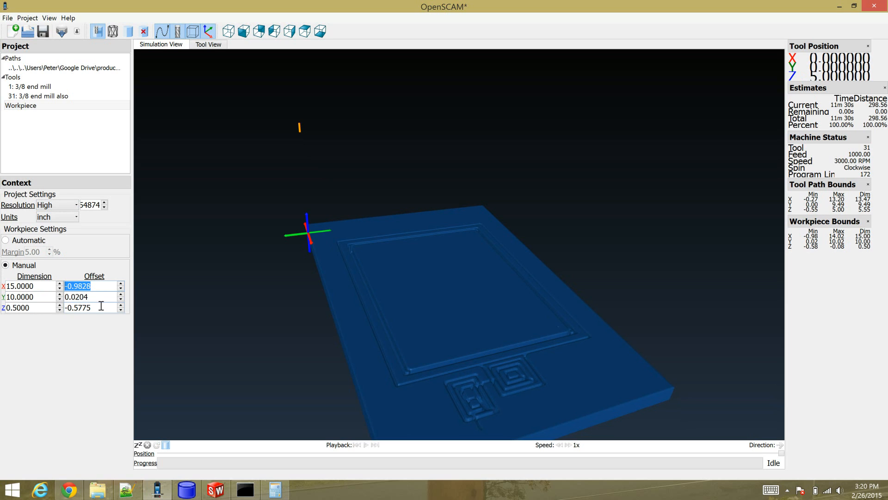
pyautogui.write('-0.1000')
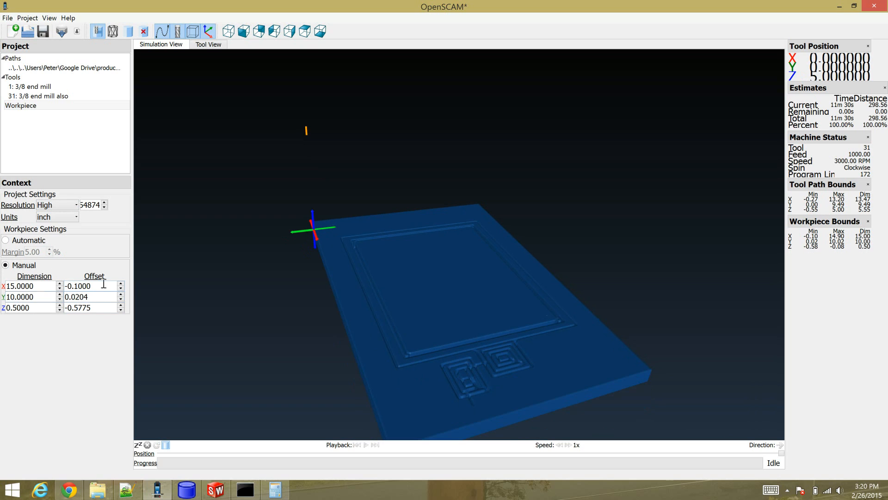
pyautogui.write('0.0000')
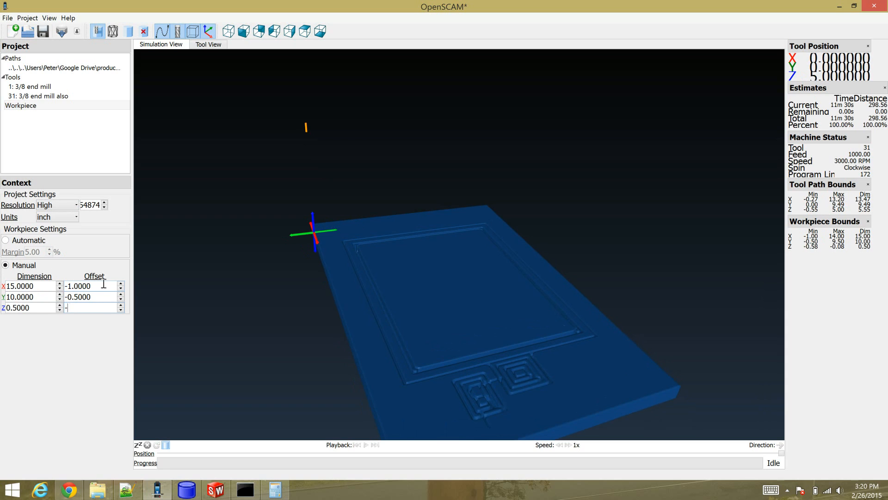
pyautogui.write('-0.5000')
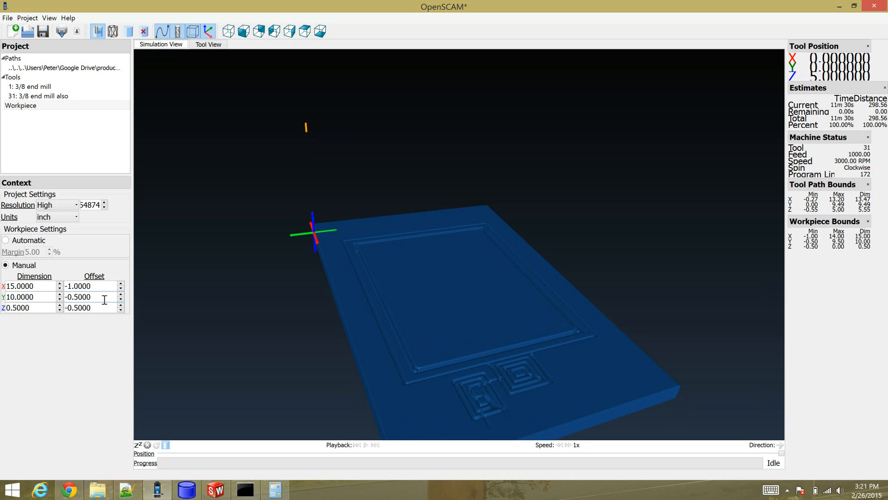
pyautogui.moveTo(456, 336)
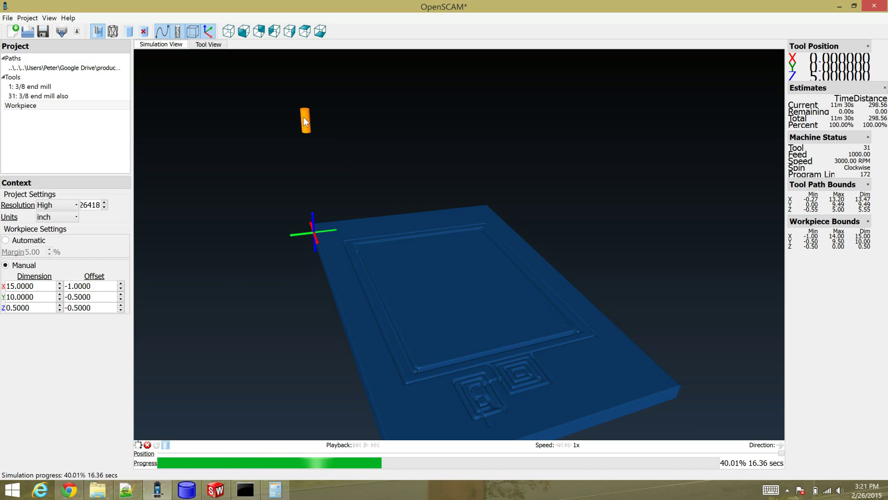
# Start playback of the cut simulation on the repositioned workpiece.
pyautogui.click(427, 463)
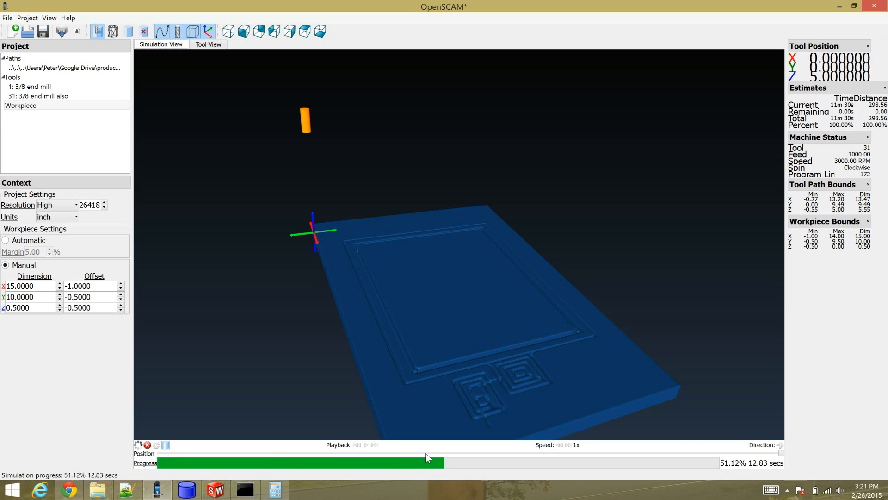